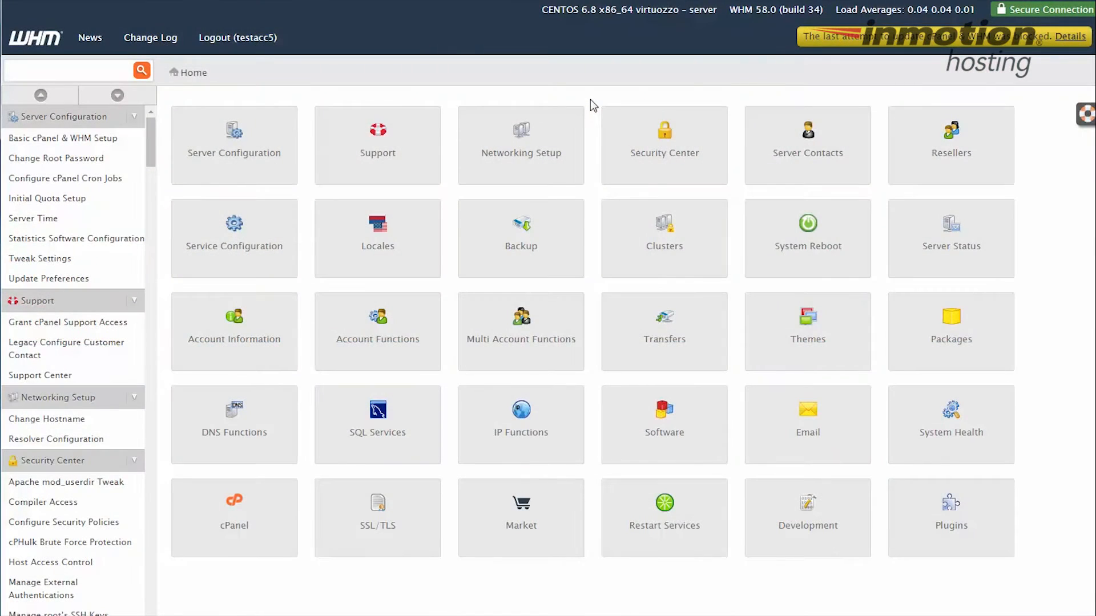
{"action": "mouse_move", "coordinate": [589, 105]}
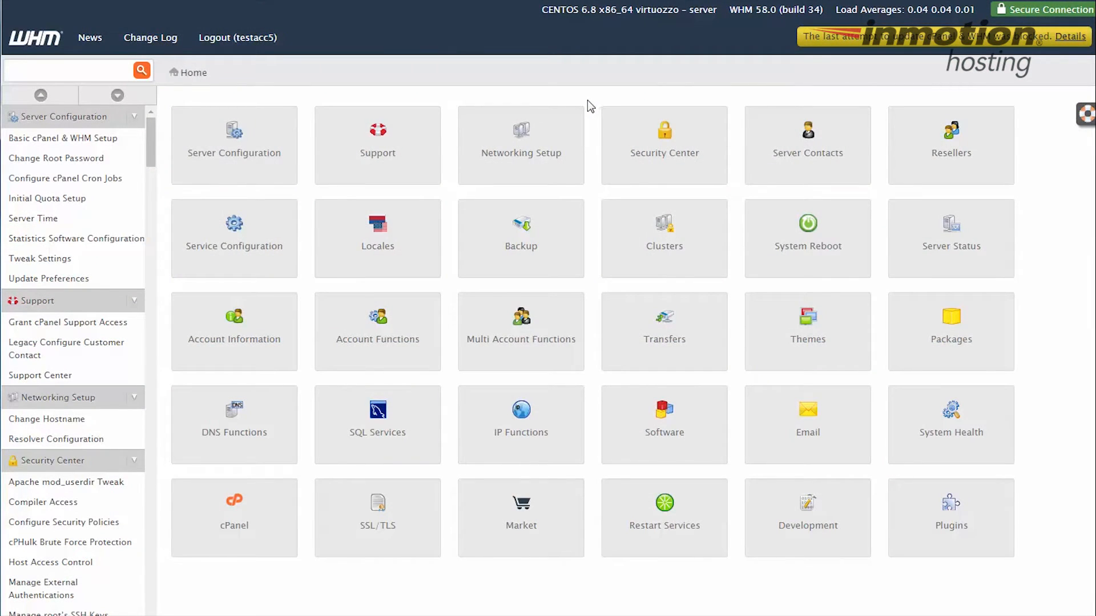
{"action": "mouse_move", "coordinate": [594, 97]}
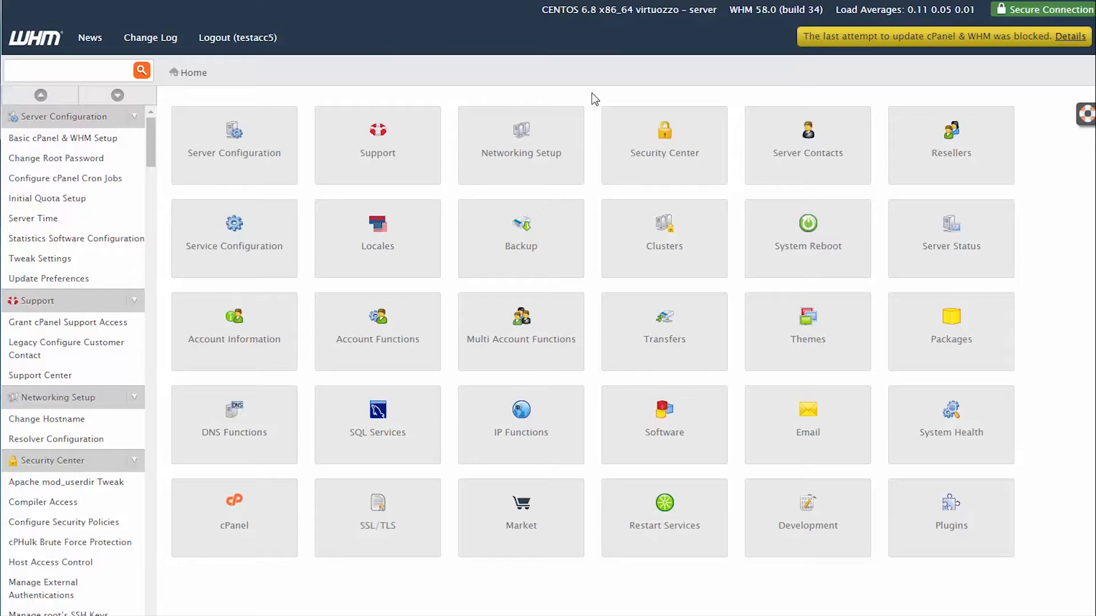
{"action": "mouse_move", "coordinate": [950, 517]}
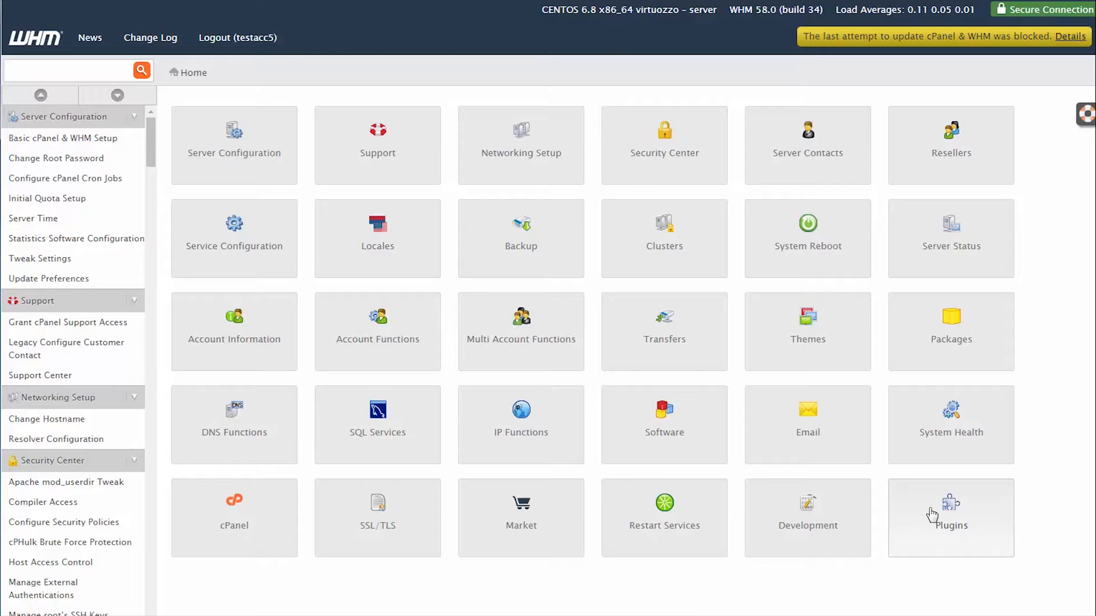
- Open the ConfigServer Security & Firewall page from the Plugins list
{"action": "left_click", "coordinate": [950, 521]}
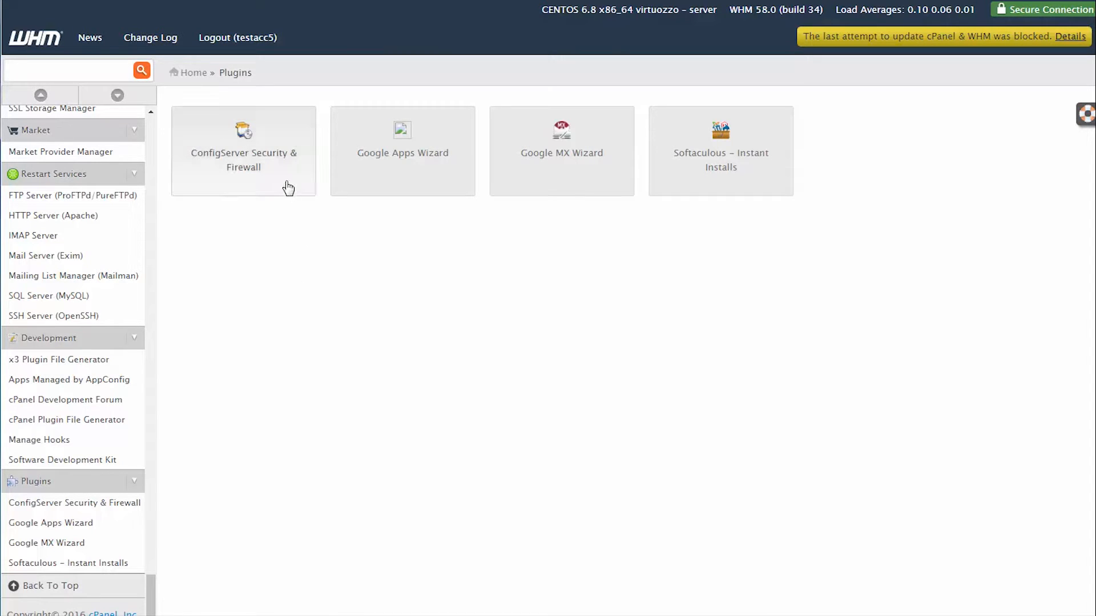
{"action": "left_click", "coordinate": [243, 150]}
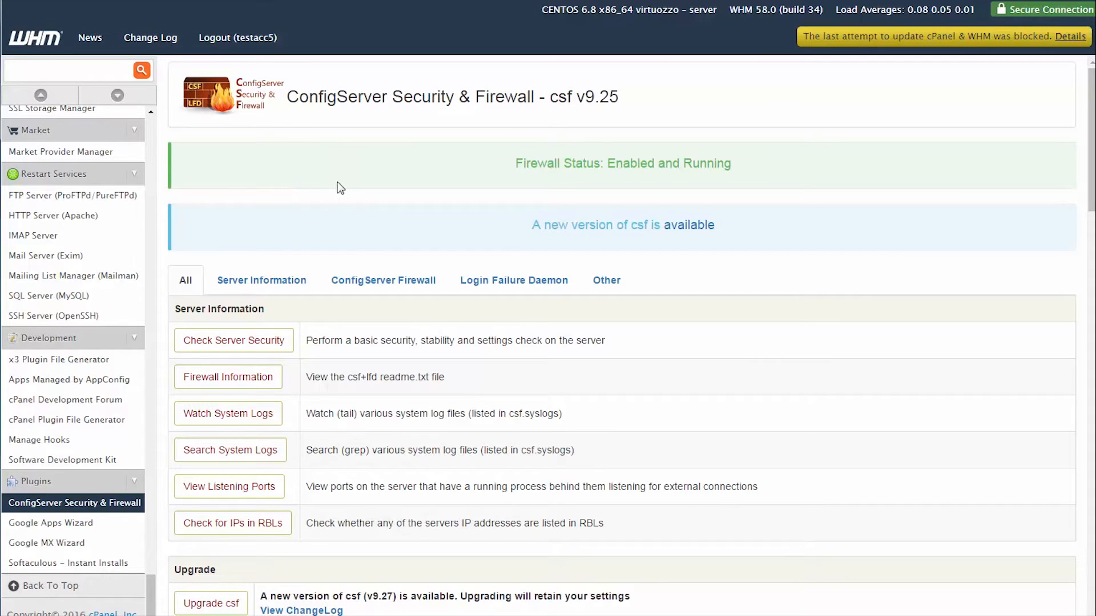
{"action": "mouse_move", "coordinate": [150, 112]}
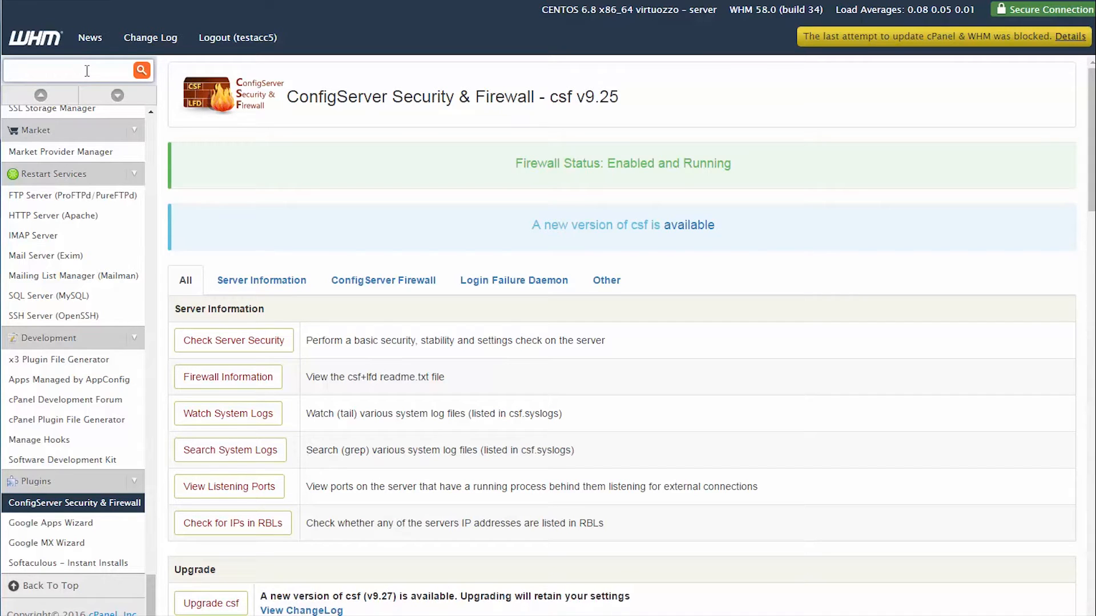
- Filter the WHM sidebar menu with 'configserver'
{"action": "type", "text": "configserver"}
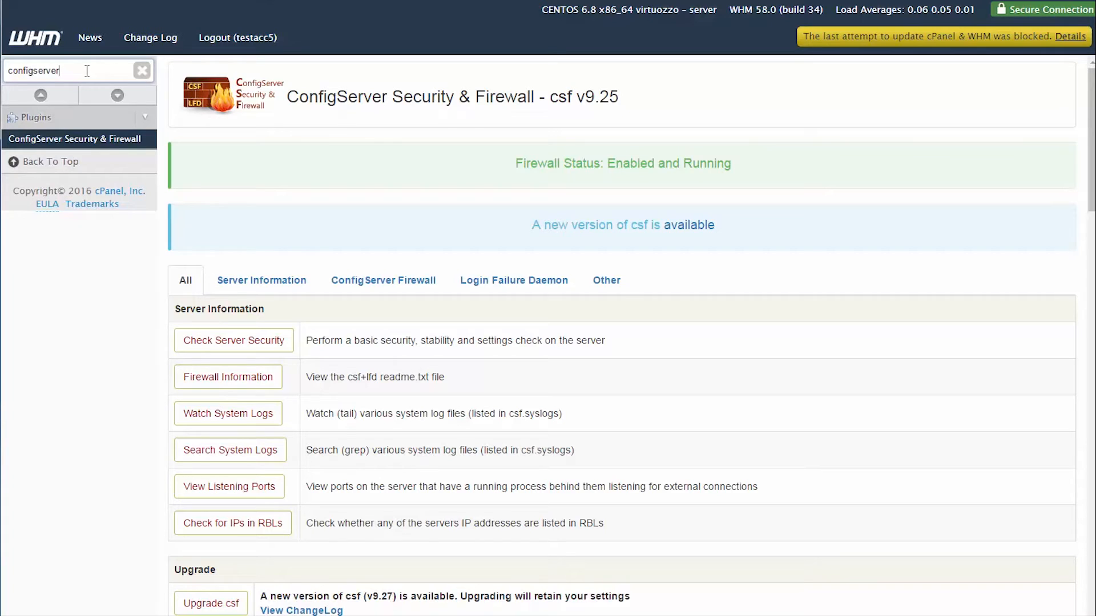
{"action": "mouse_move", "coordinate": [333, 202]}
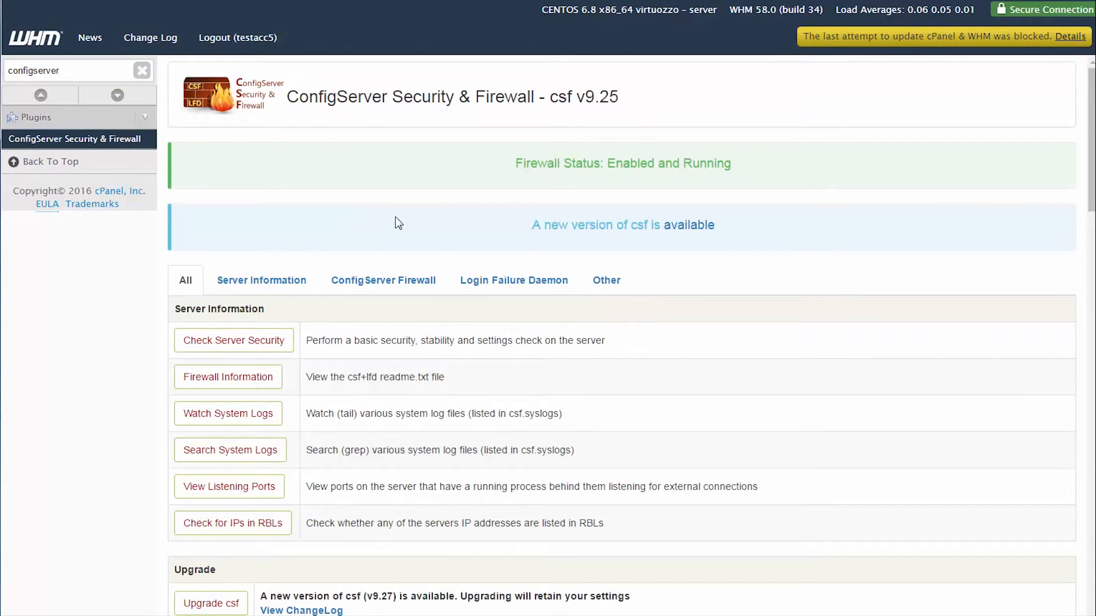
{"action": "mouse_move", "coordinate": [612, 343]}
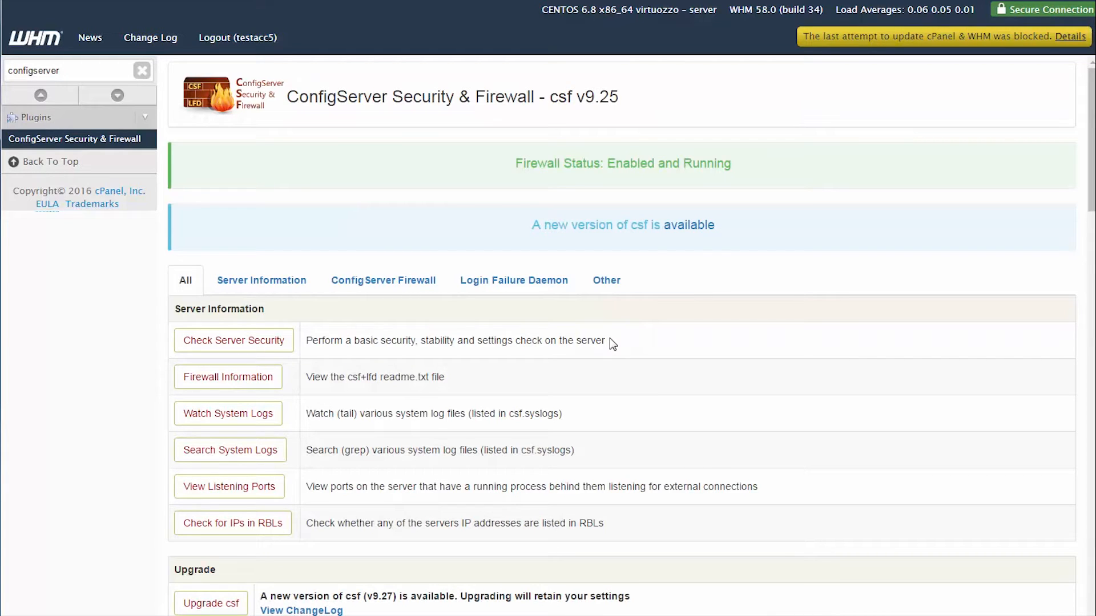
- Enter 195.88.208.155 in the Quick Deny 'Block IP address' field
{"action": "left_click", "coordinate": [382, 280]}
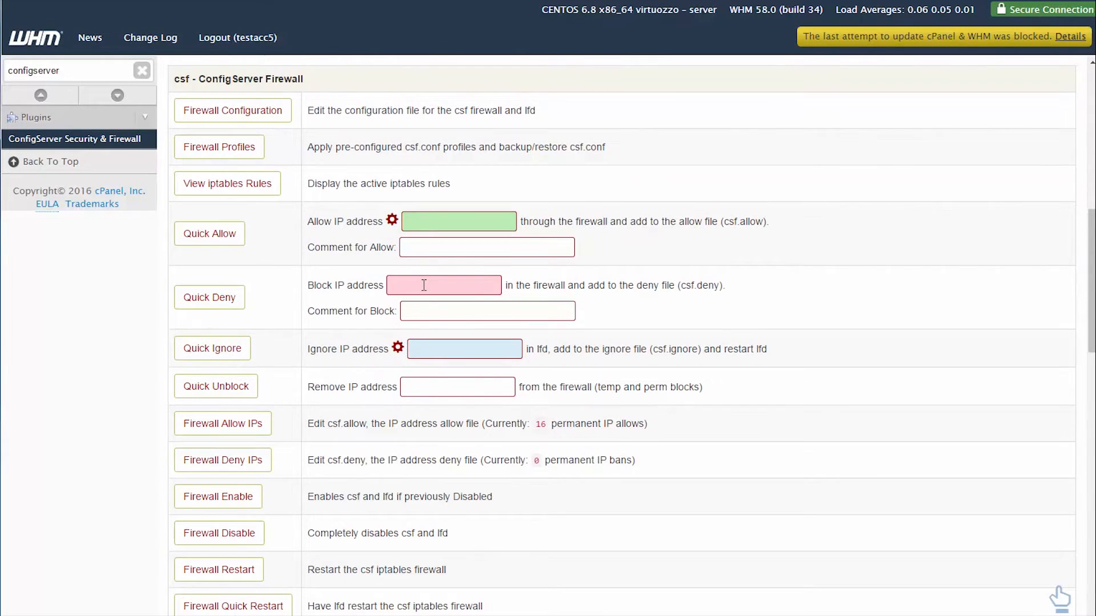
{"action": "type", "text": "195.88.208.155"}
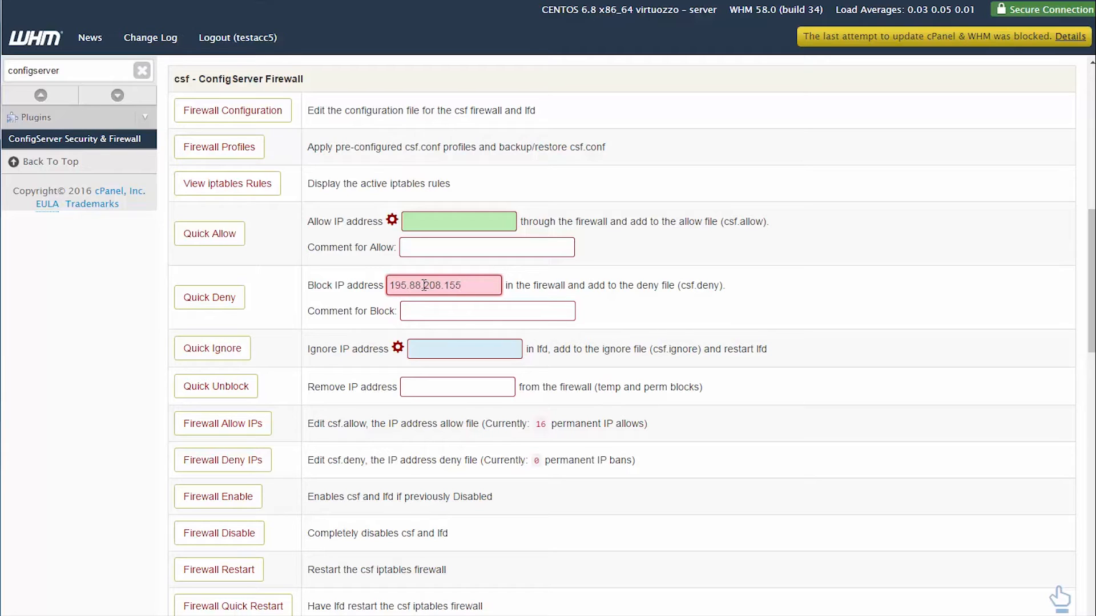
{"action": "left_click", "coordinate": [442, 285]}
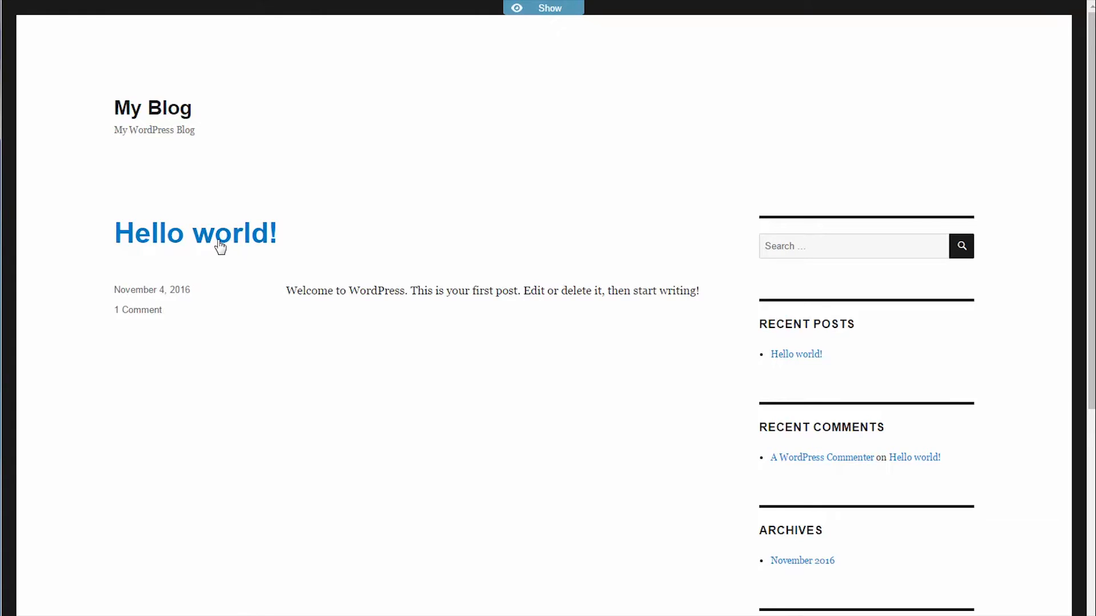
- Open the 'Hello world!' post on the blog through the proxy
{"action": "left_click", "coordinate": [196, 232]}
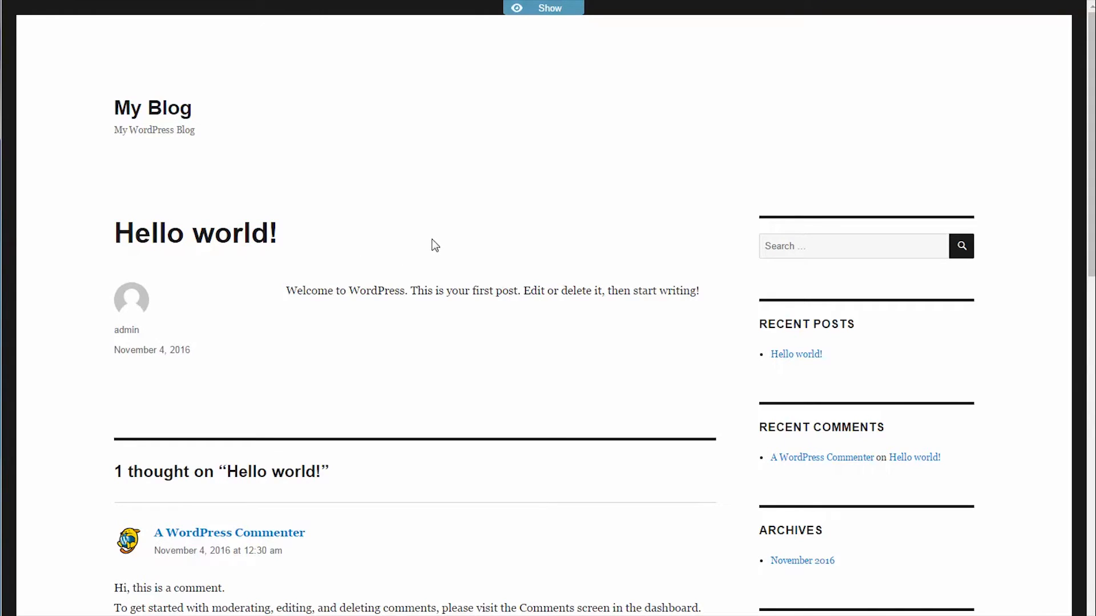
{"action": "mouse_move", "coordinate": [439, 237]}
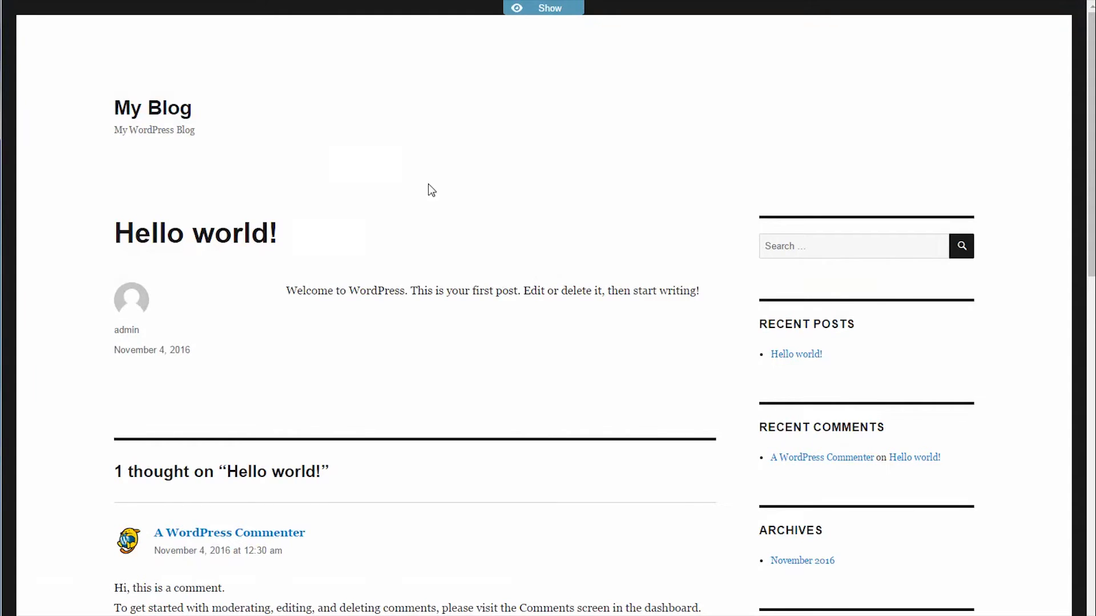
{"action": "mouse_move", "coordinate": [413, 194]}
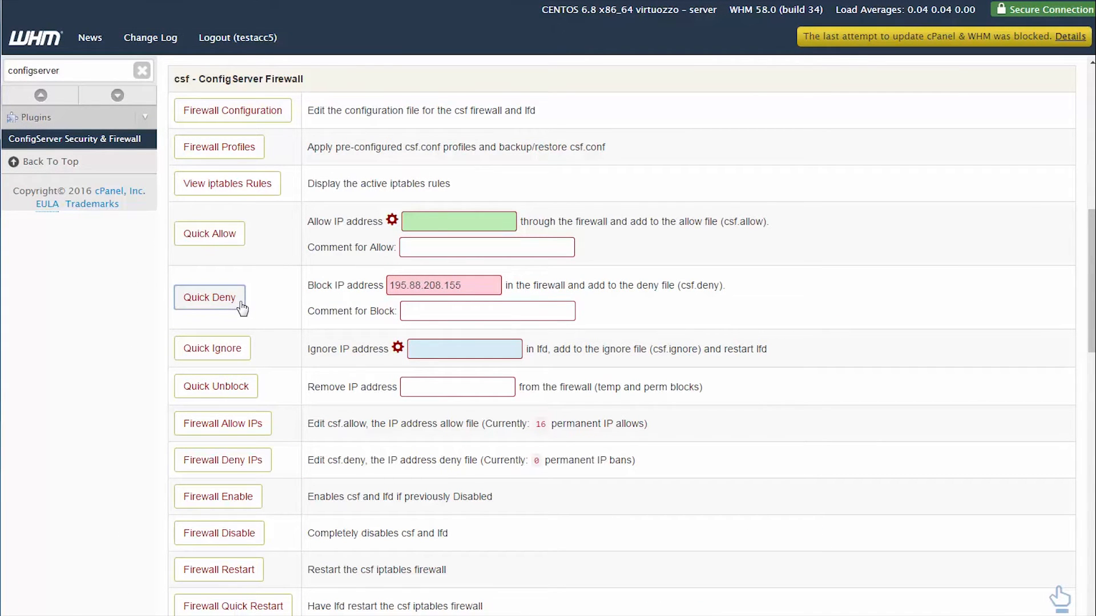
- Quick Deny the IP 195.88.208.155 in csf
{"action": "left_click", "coordinate": [209, 297]}
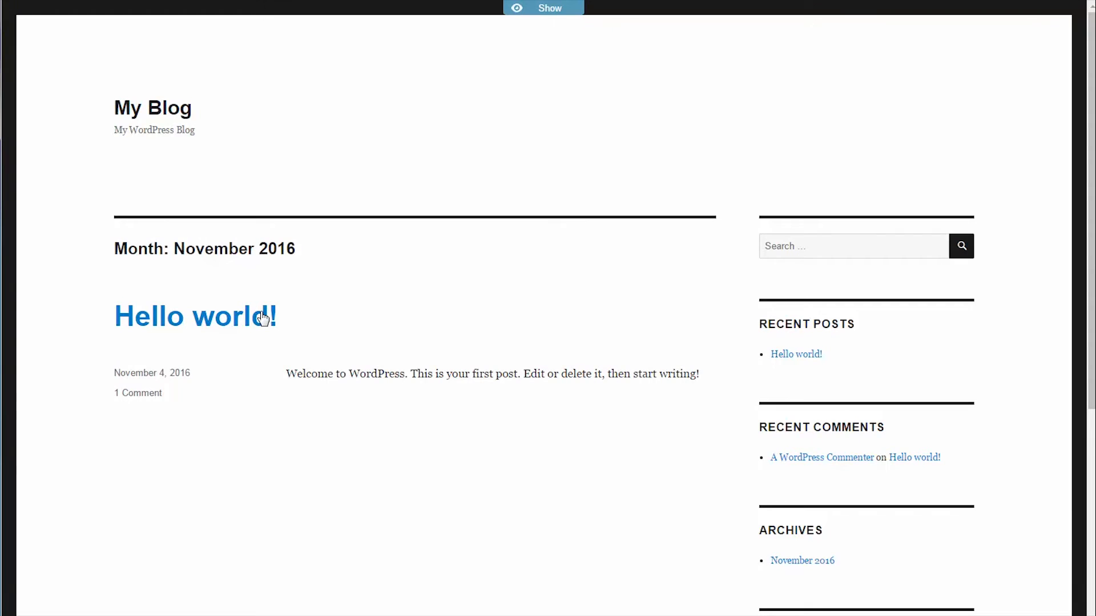
{"action": "mouse_move", "coordinate": [240, 322]}
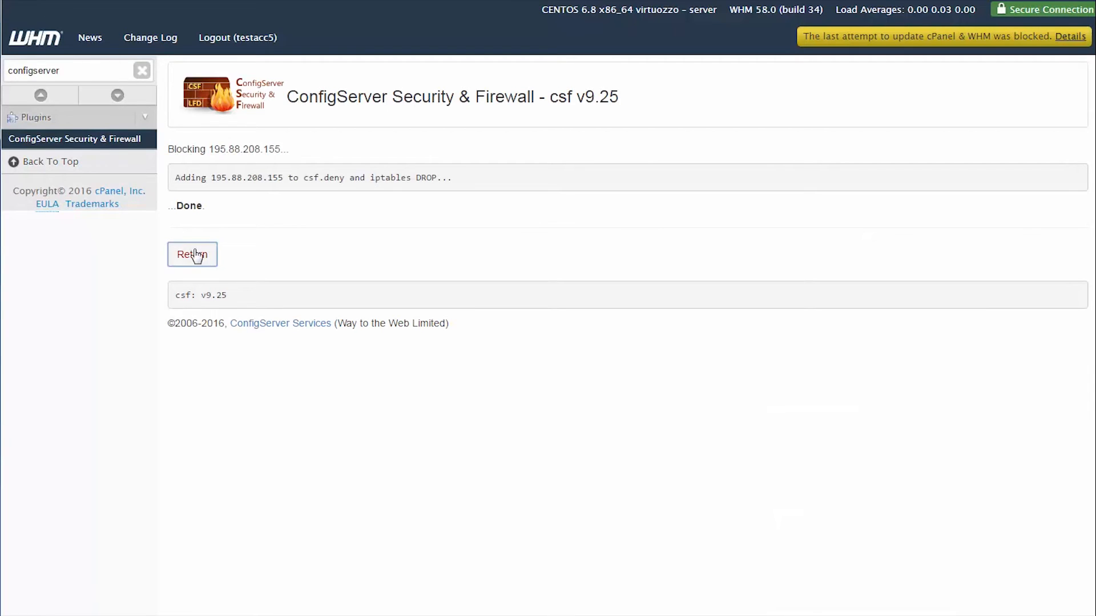
- Quick Unblock 195.88.208.155 from the main firewall page
{"action": "left_click", "coordinate": [193, 254]}
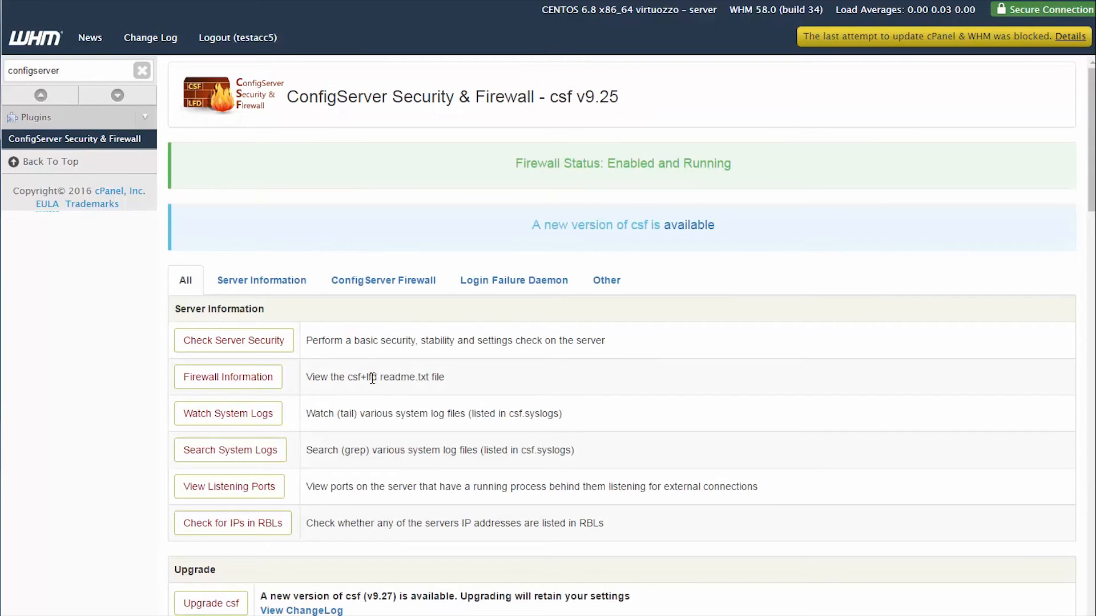
{"action": "scroll", "scroll_direction": "down", "scroll_amount": 3}
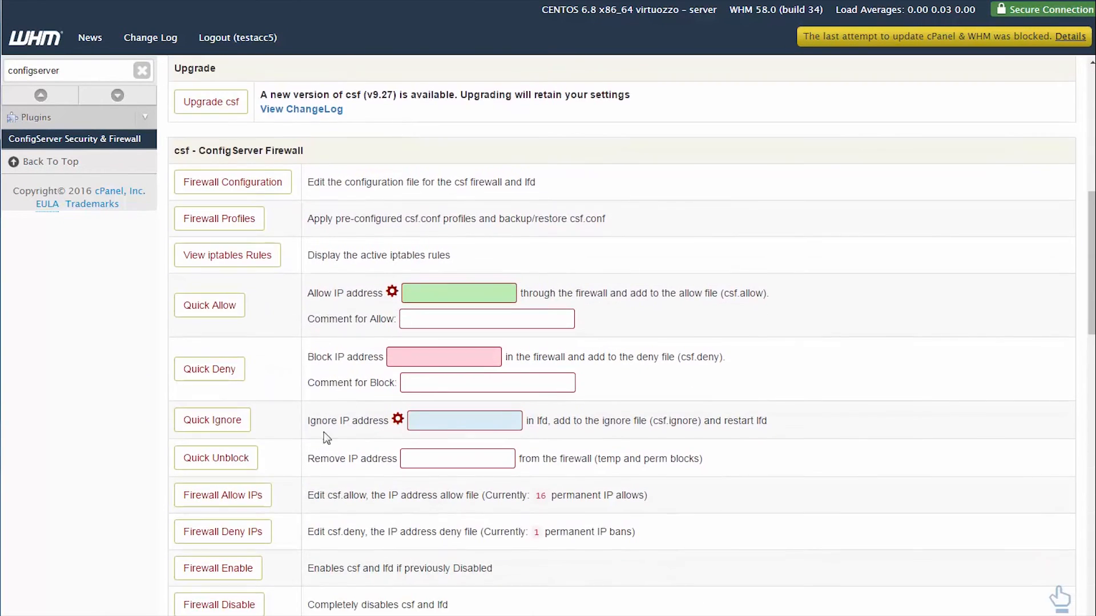
{"action": "type", "text": "195.88.208.155"}
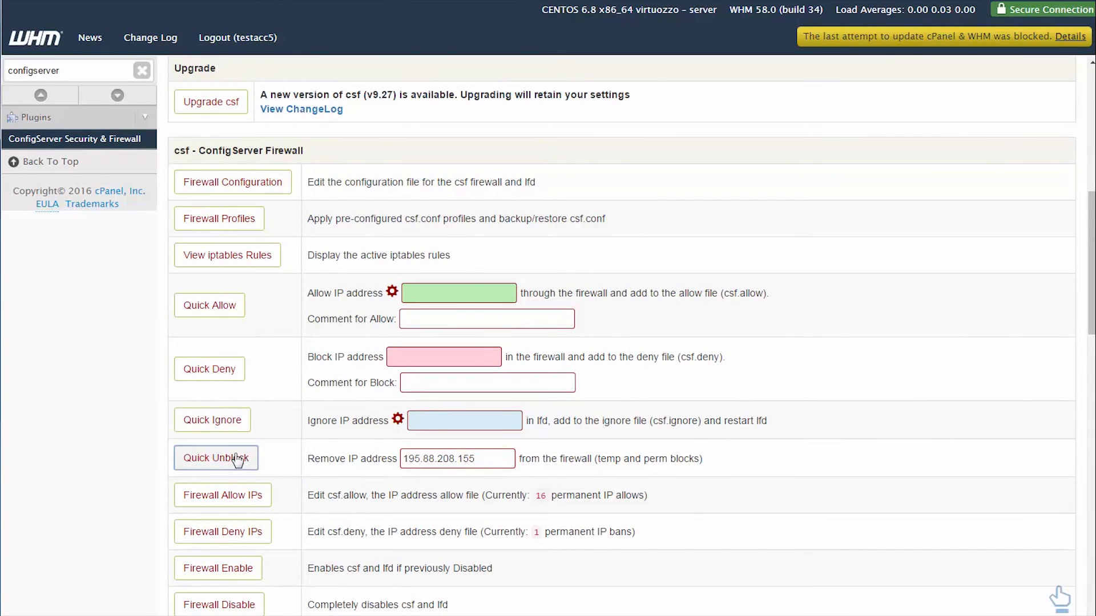
{"action": "left_click", "coordinate": [215, 458]}
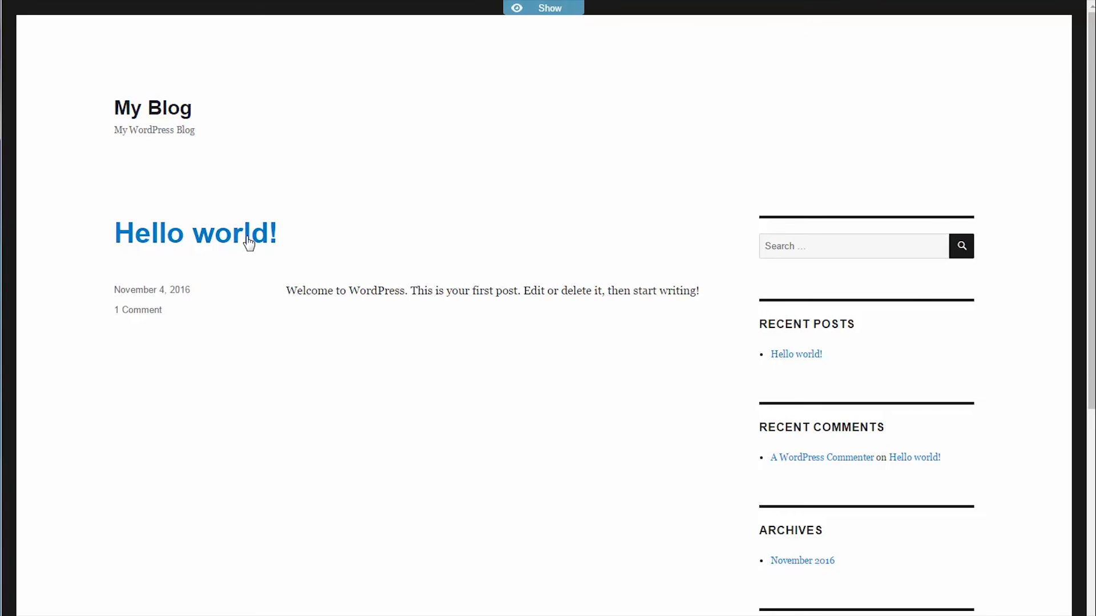
- Reopen the 'Hello world!' post via the proxy to confirm it loads
{"action": "left_click", "coordinate": [195, 233]}
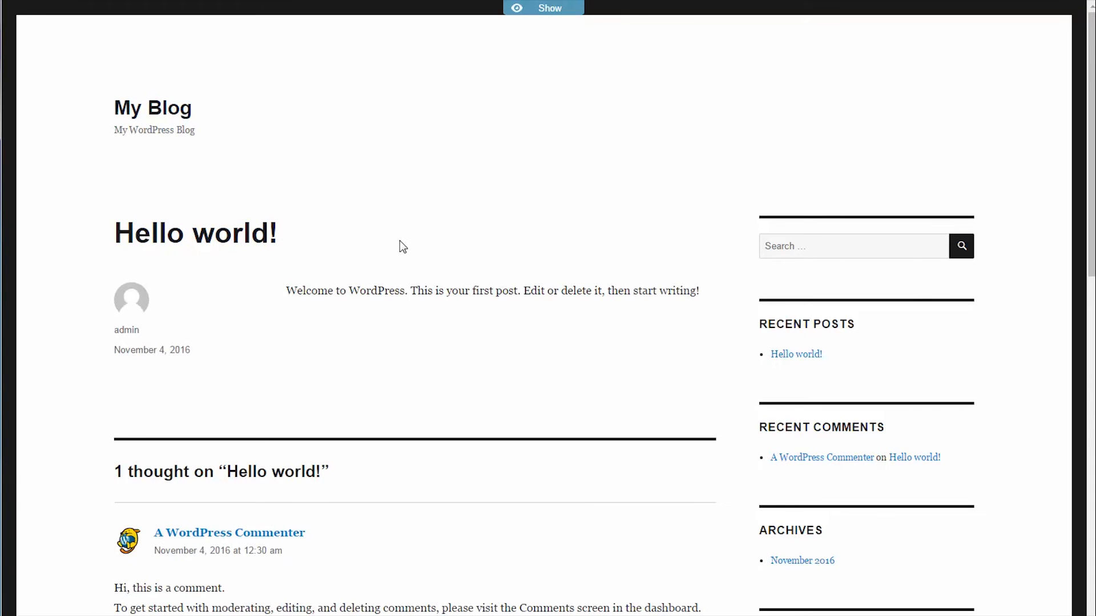